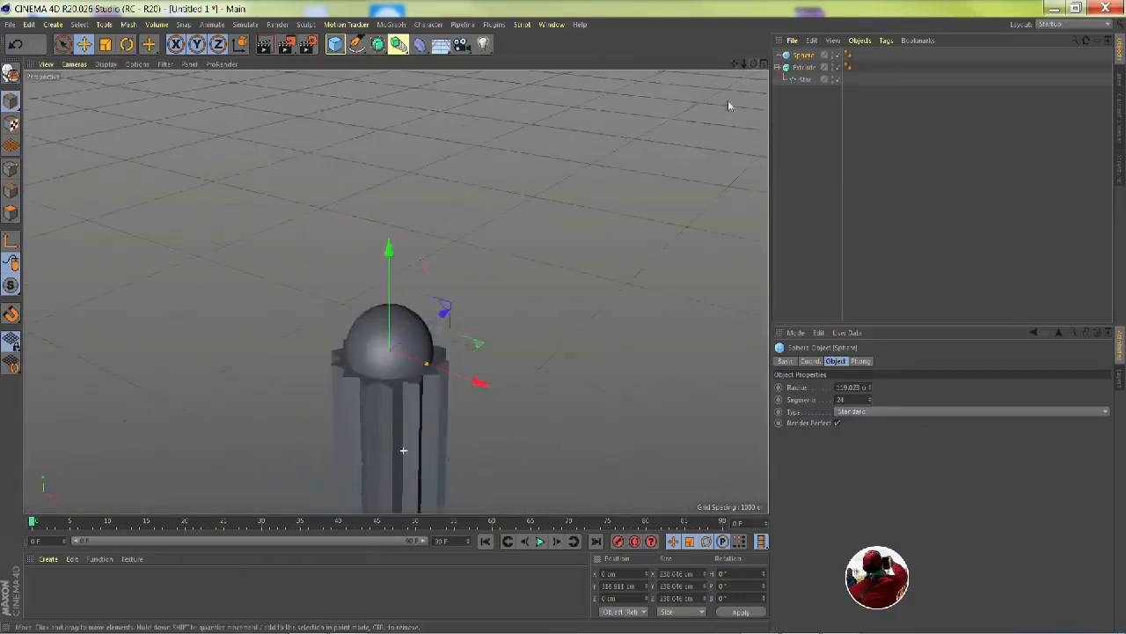
Add a Cone primitive from the Create menu to the trophy scene.
left_click(391, 24)
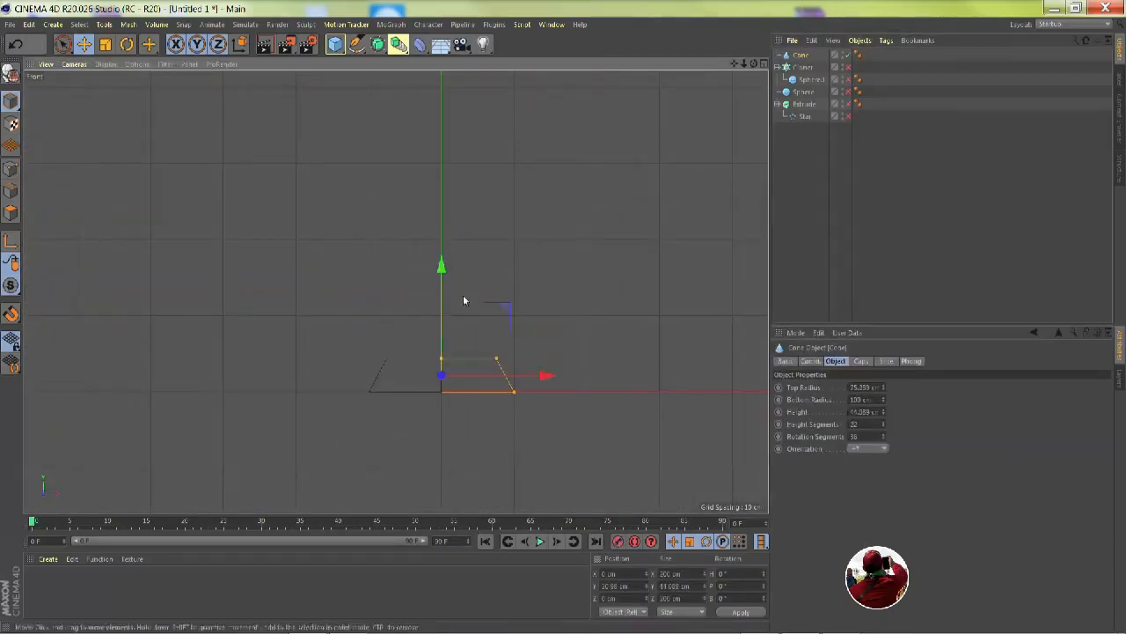
Resize the cone in the viewport and adjust its radius and height values.
left_click_drag(465, 301, 585, 339)
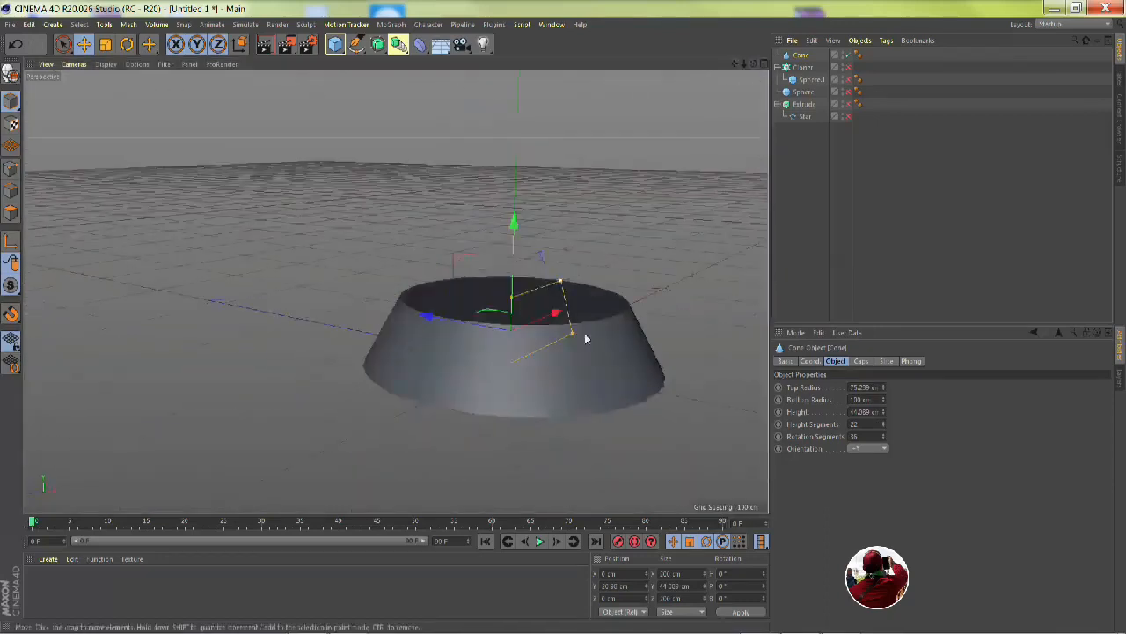
left_click(105, 65)
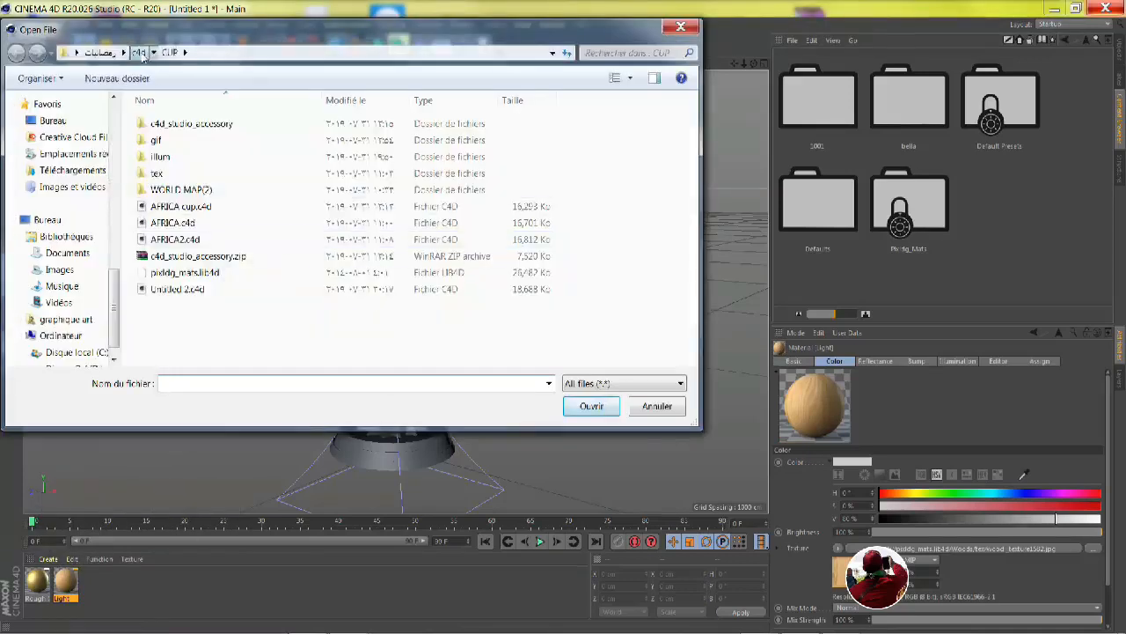
Browse up to the project folder to load the wood image texture.
left_click(657, 406)
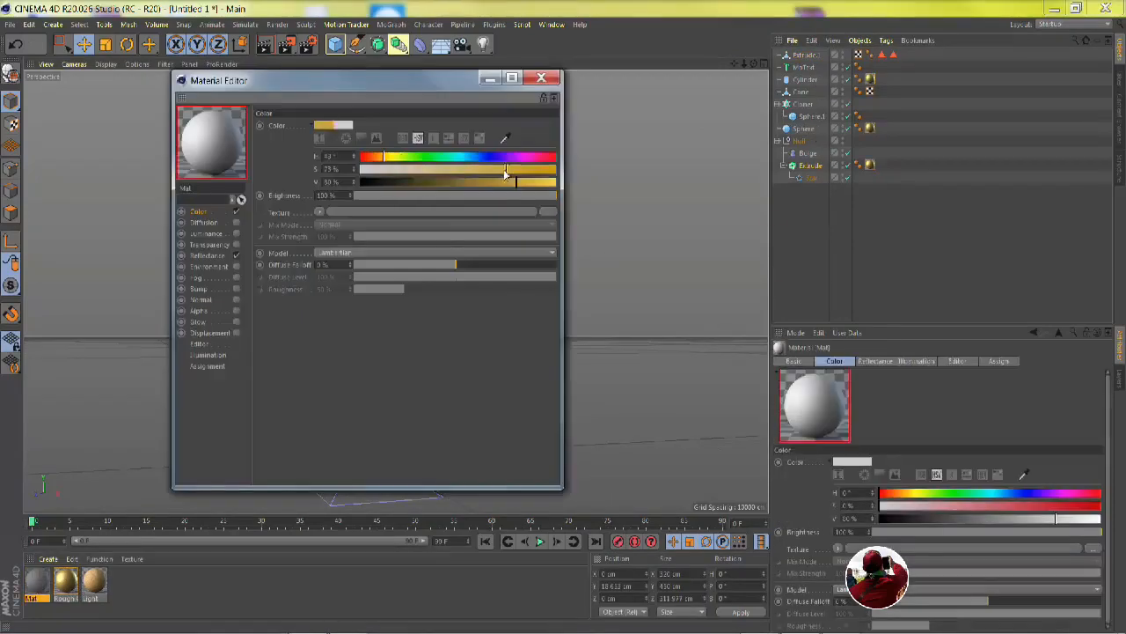
Tint the material gold and set its Reflectance roughness to about 30%.
left_click(208, 255)
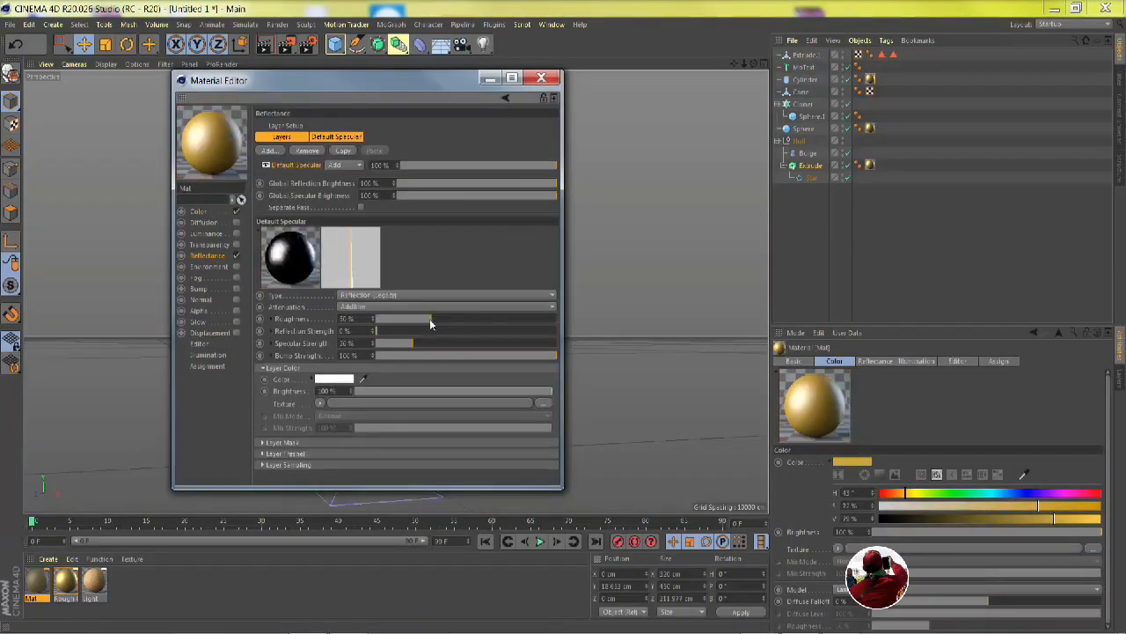
left_click(542, 78)
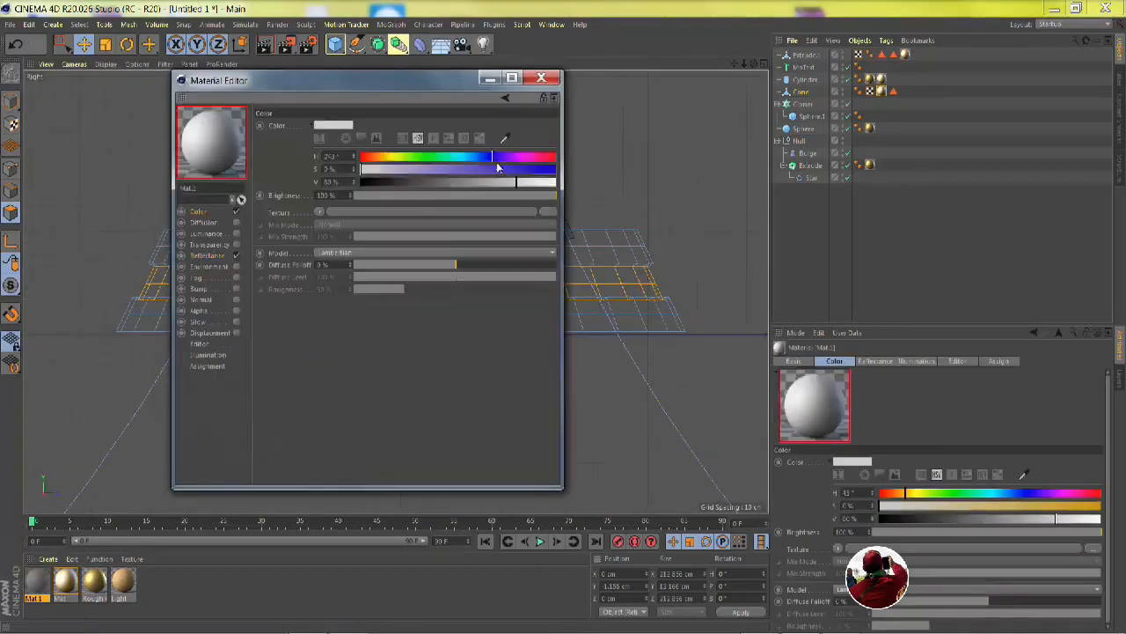
Tint the new material dark blue and adjust its Default Specular reflectance.
left_click(209, 256)
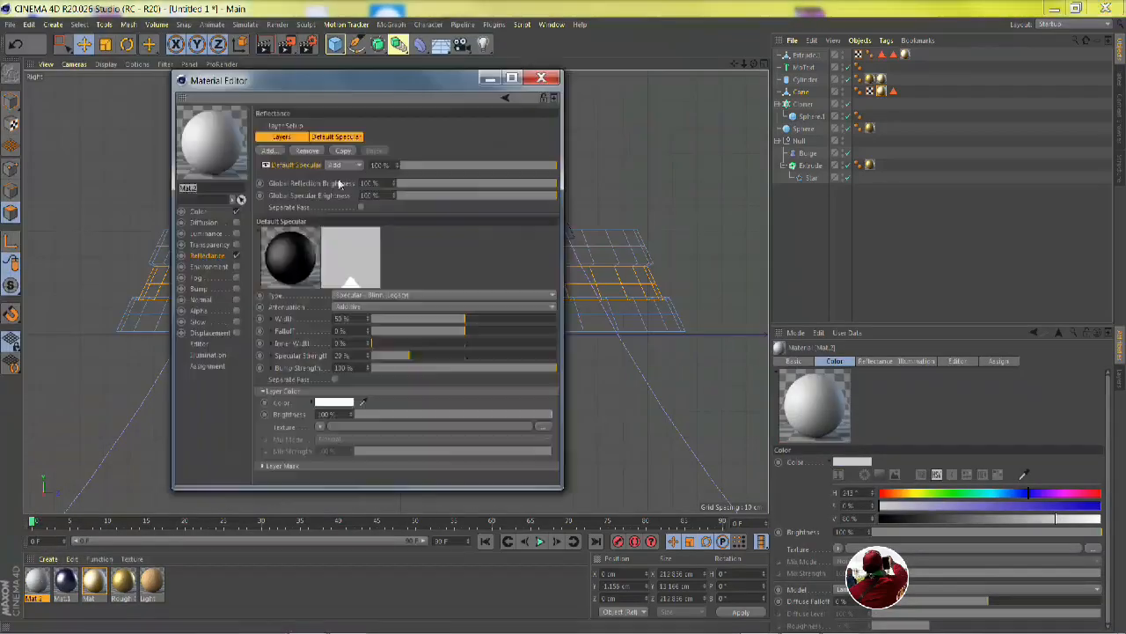
left_click(542, 77)
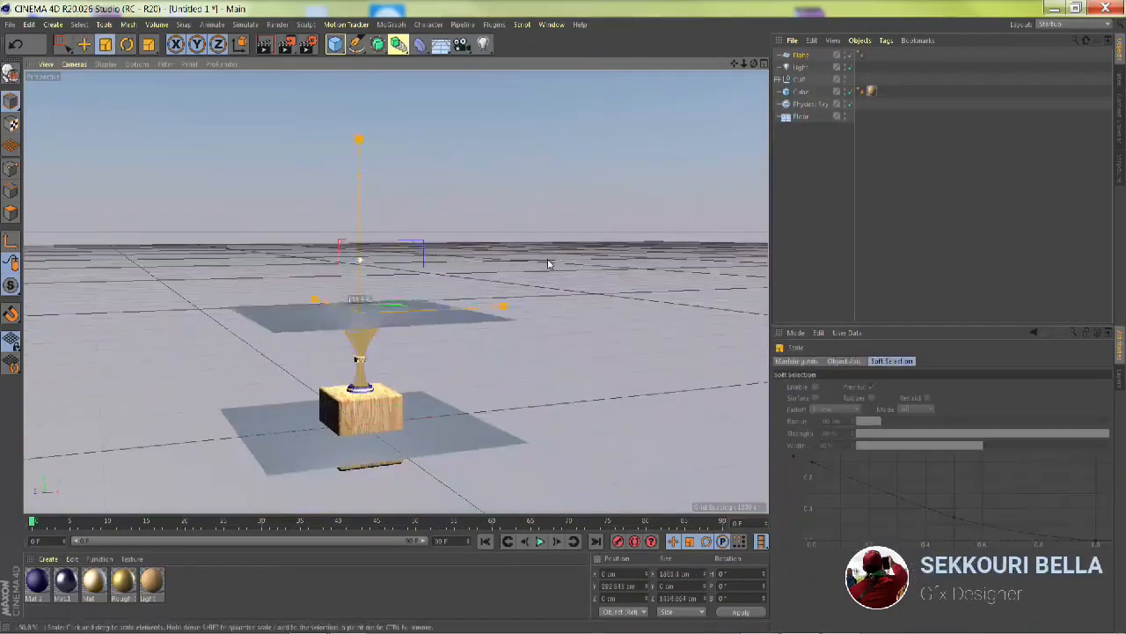
Create a white material with 100% Luminance and start the Render View.
double_click(37, 581)
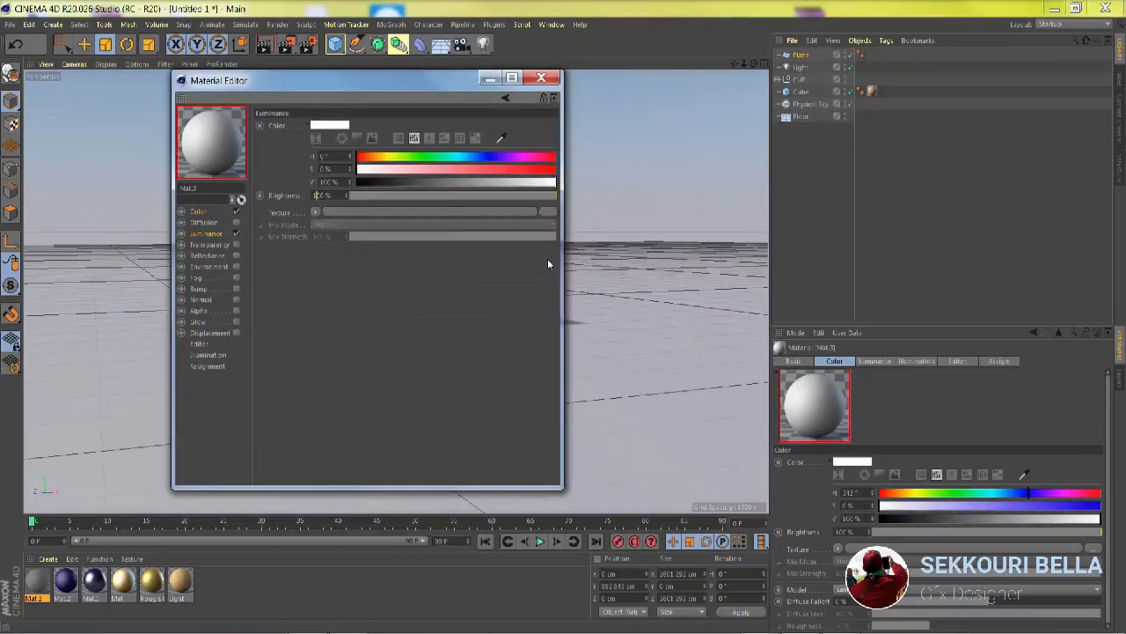
left_click(542, 77)
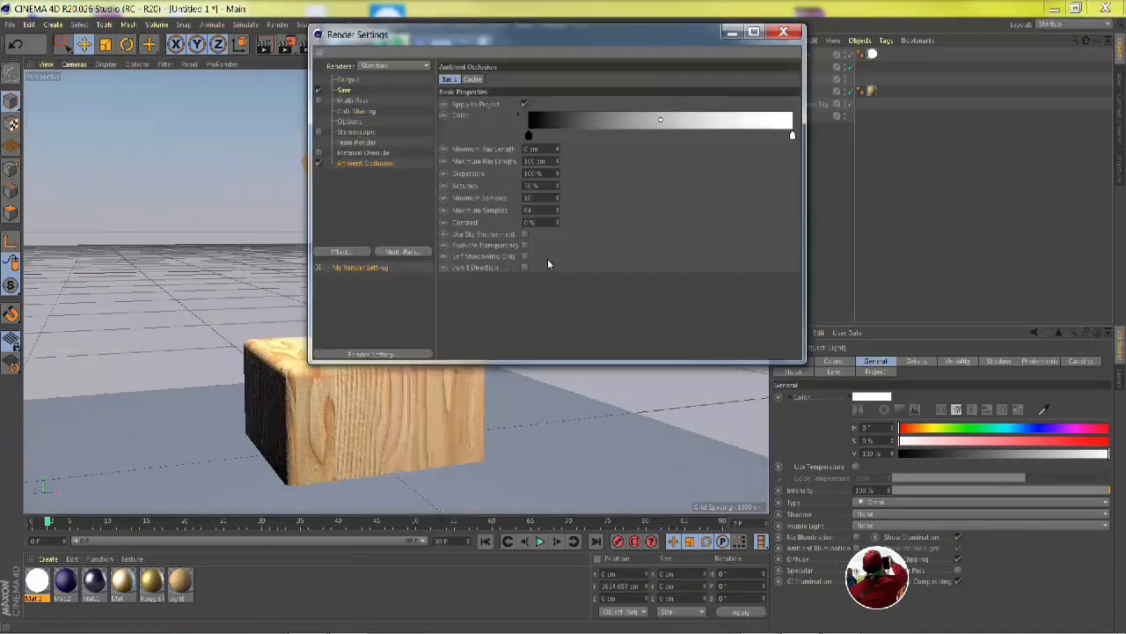
left_click(783, 33)
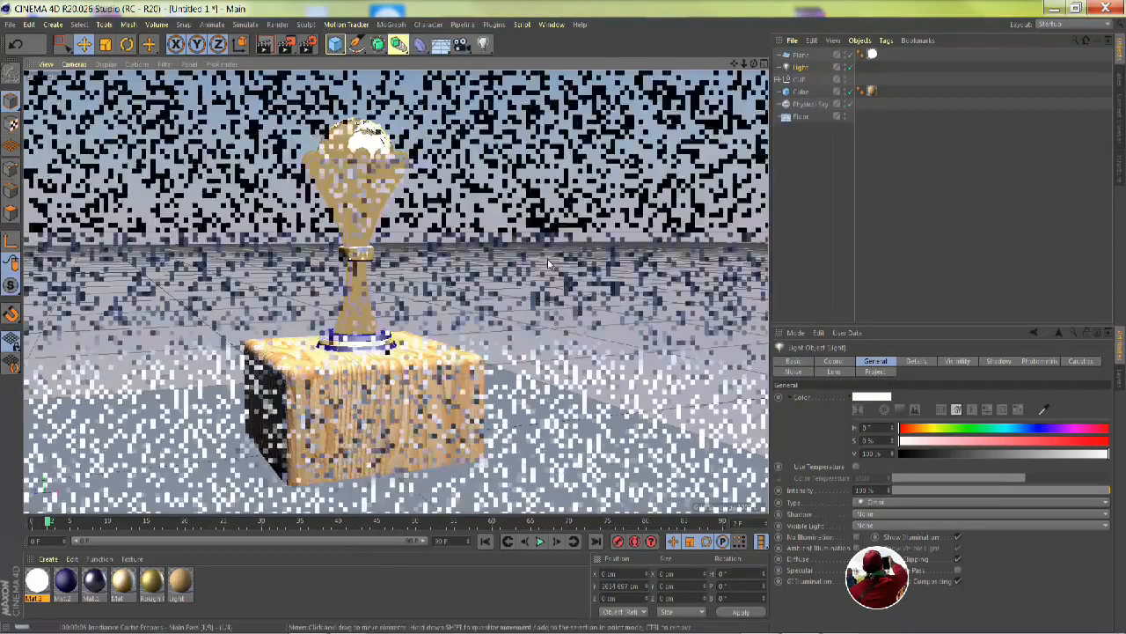